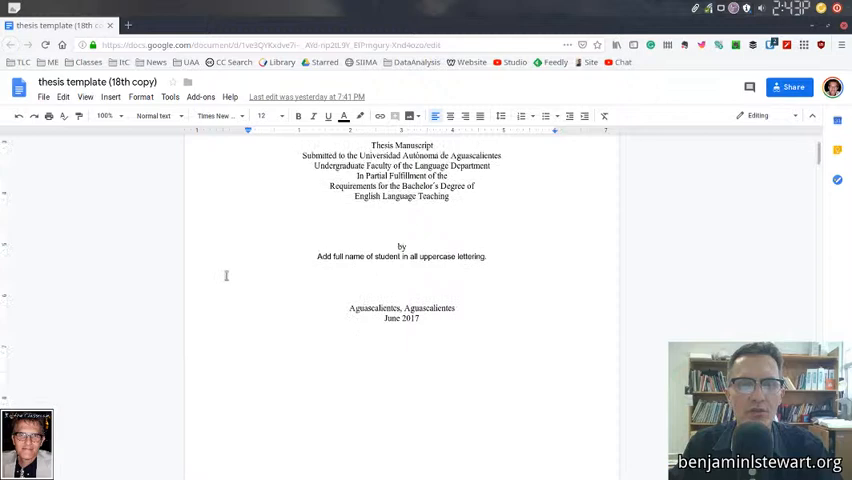
Insert an empty 1x1 table on the blank line between the Figure 1 chart and the Table 1 caption
scroll("down", 3)
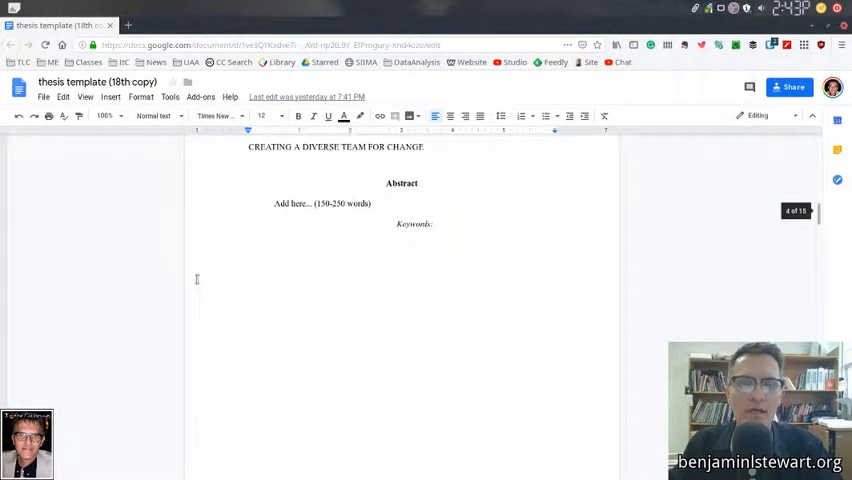
scroll("down", 3)
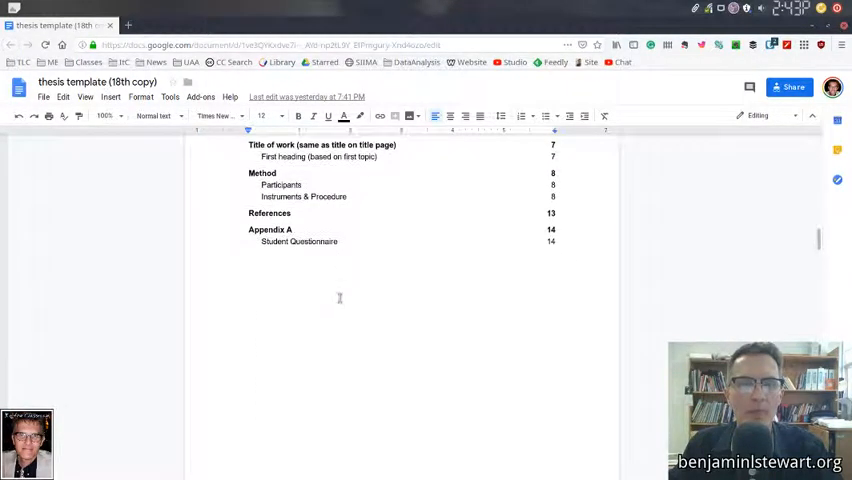
scroll("down", 3)
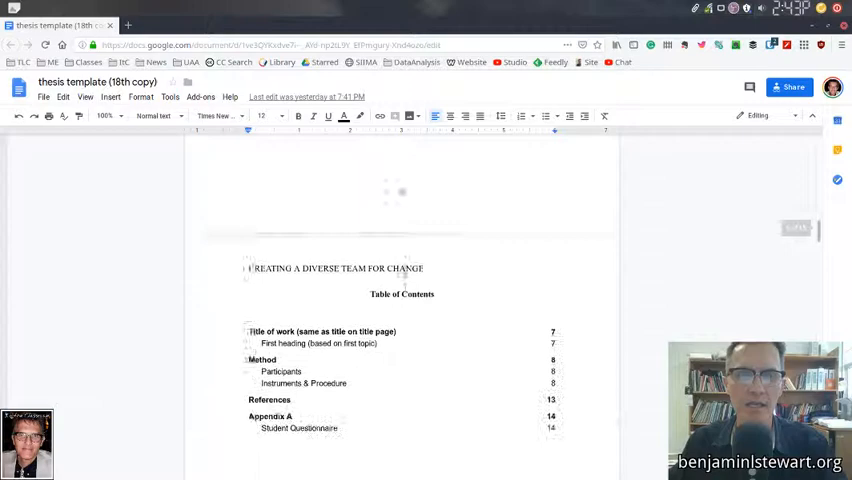
scroll("down", 3)
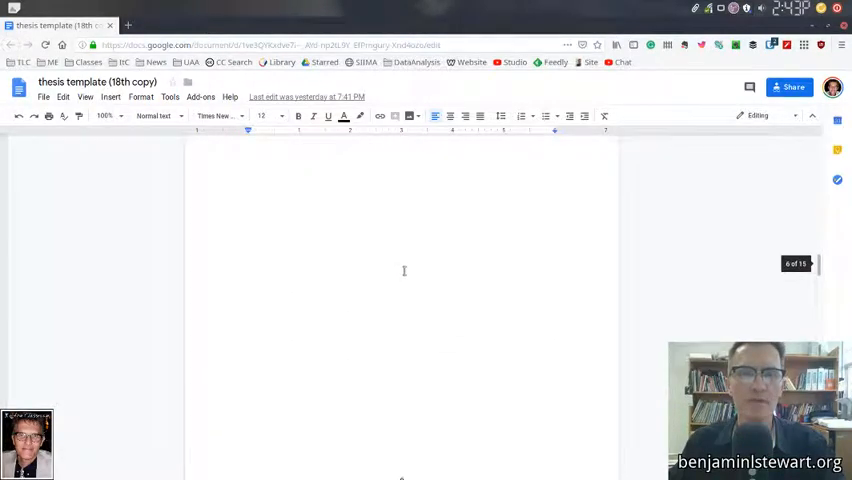
scroll("down", 3)
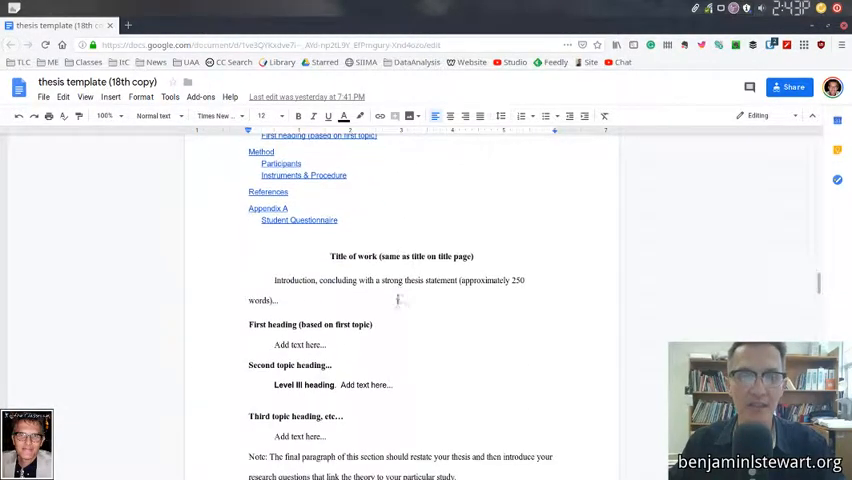
scroll("down", 3)
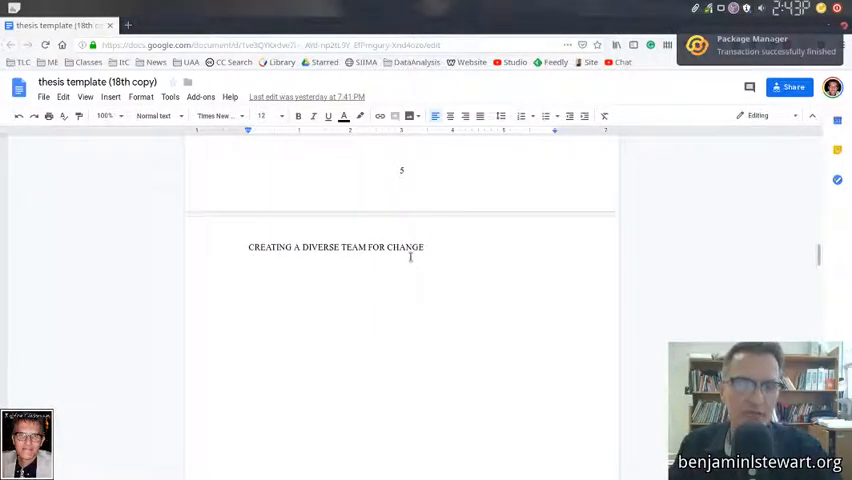
scroll("down", 3)
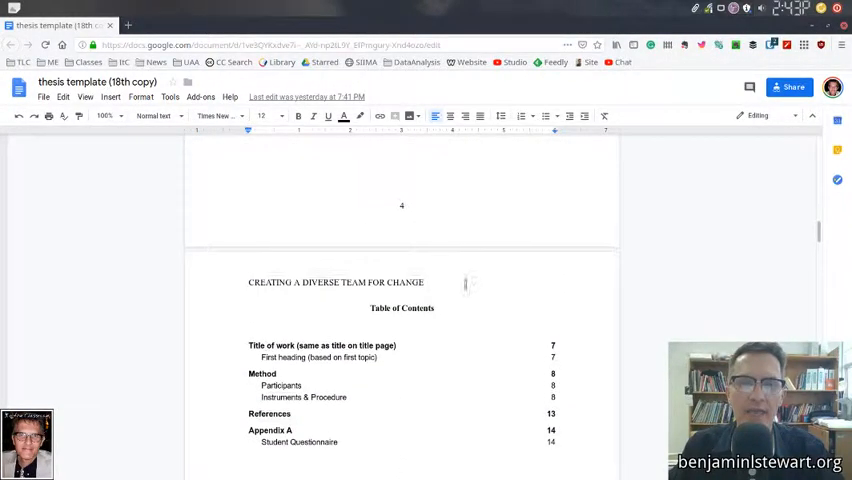
scroll("down", 3)
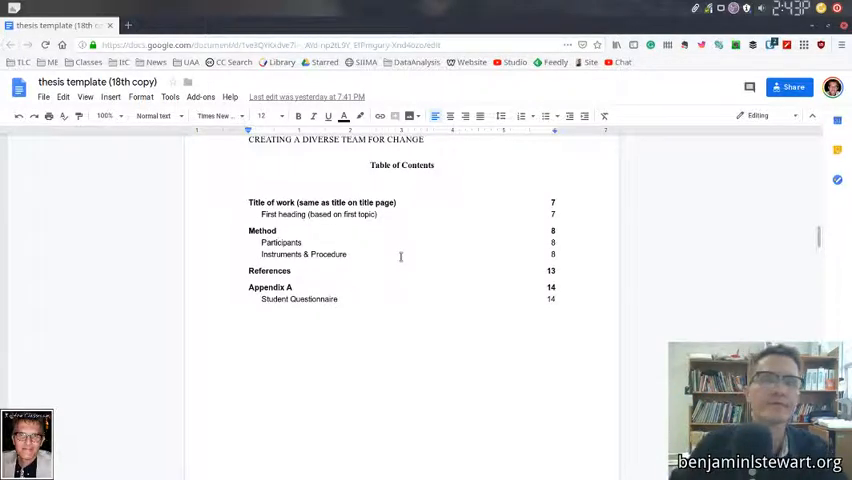
scroll("down", 3)
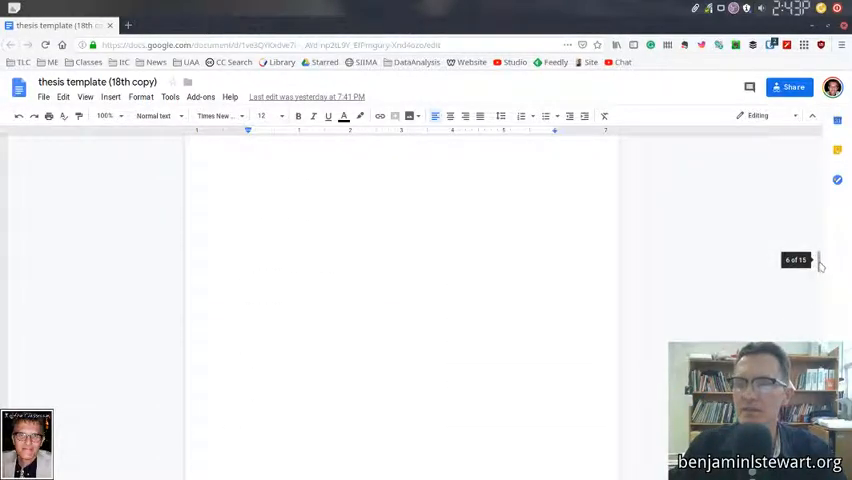
scroll("down", 3)
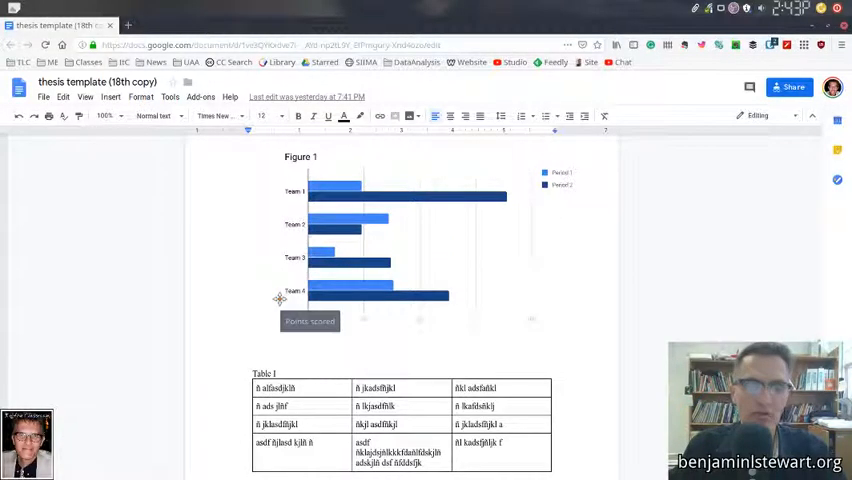
scroll("down", 3)
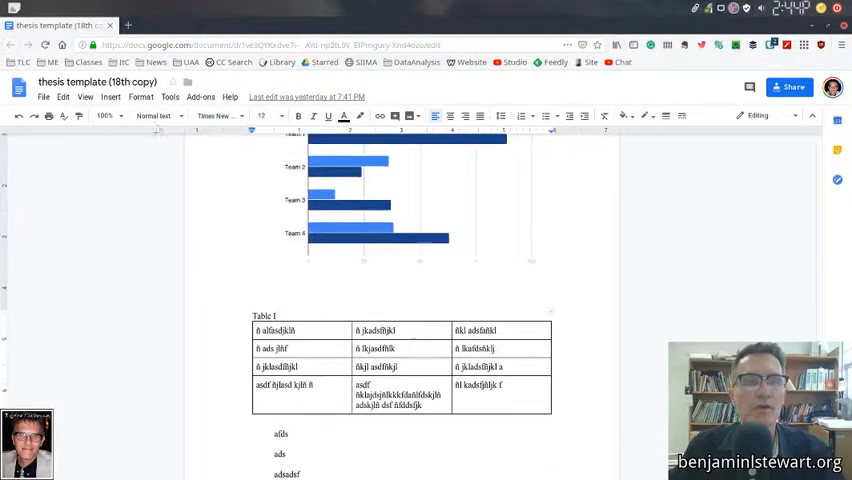
left_click(274, 290)
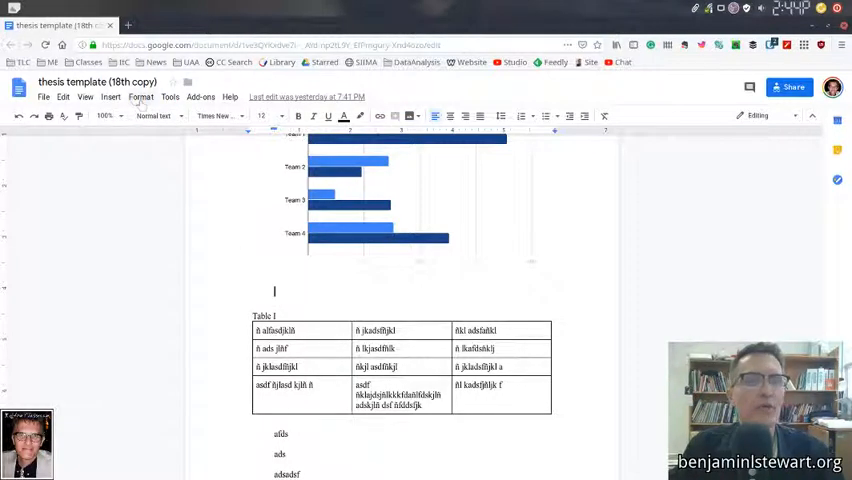
left_click(111, 96)
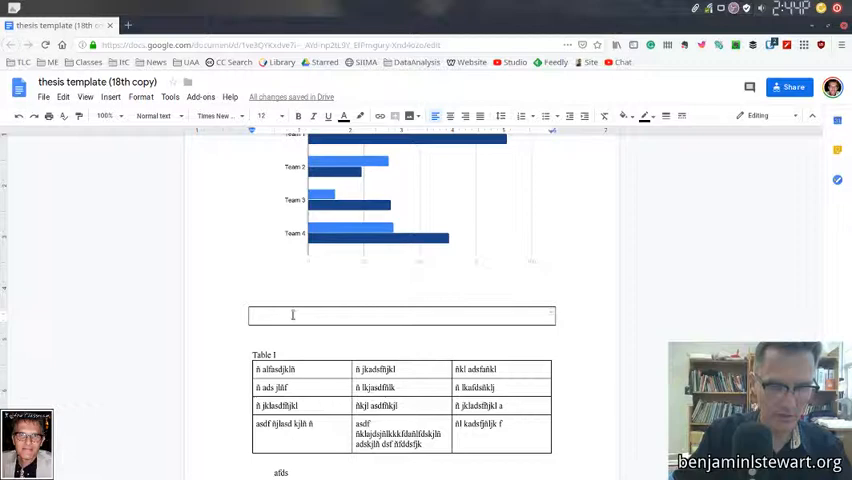
Type the 'Table 1' caption into the new single-cell box
type("Tabl")
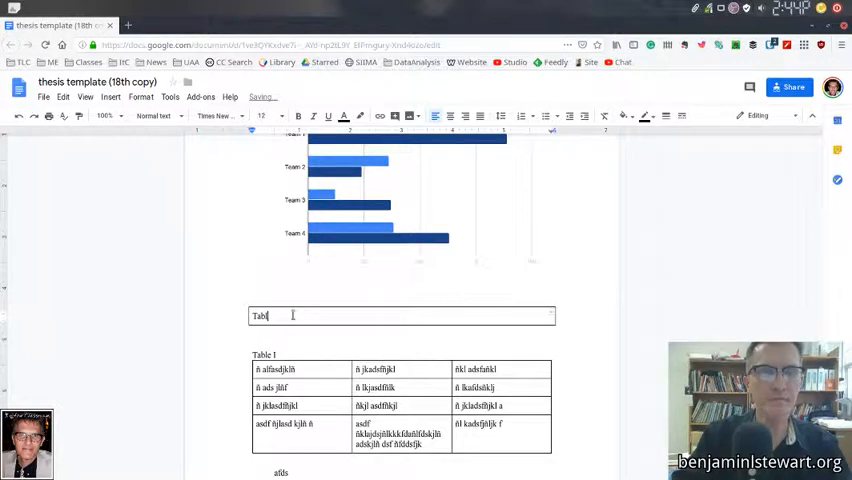
type("e:")
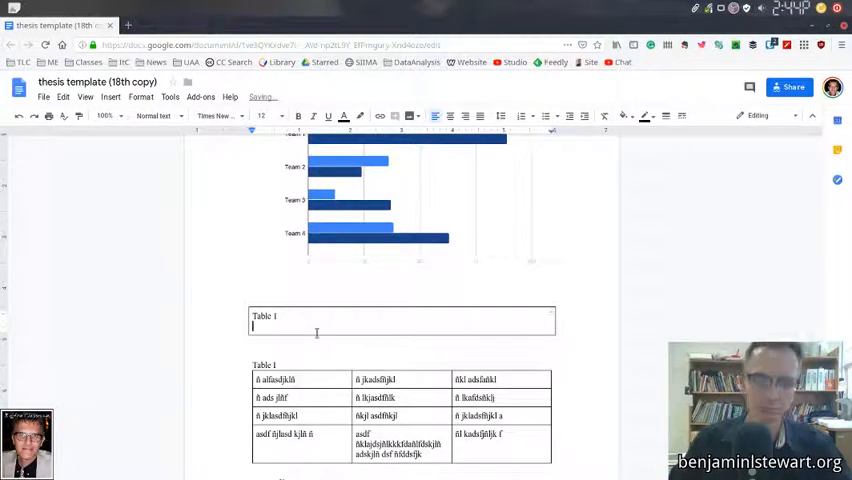
Add a 3x3 table under the Table 1 caption and fill it with placeholder text
left_click(111, 97)
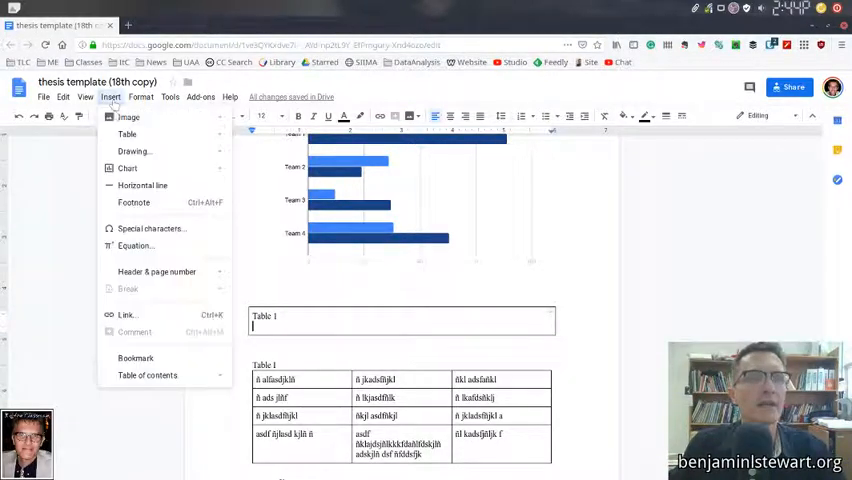
mouse_move(127, 134)
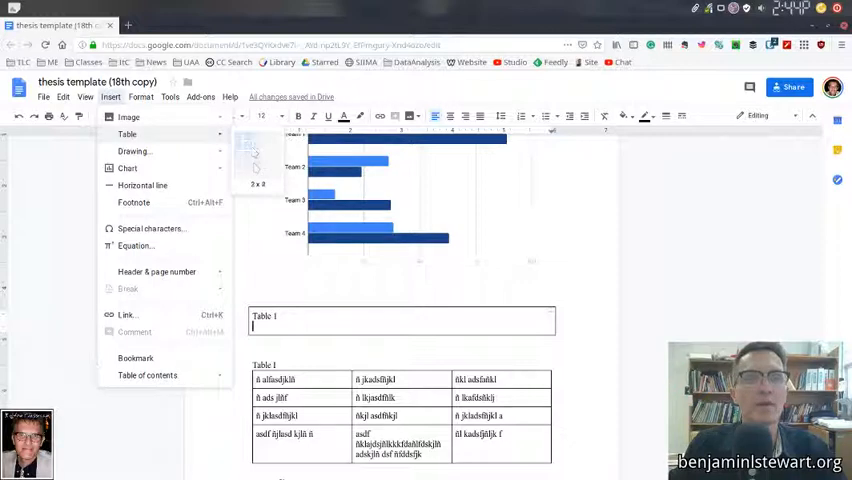
left_click(258, 165)
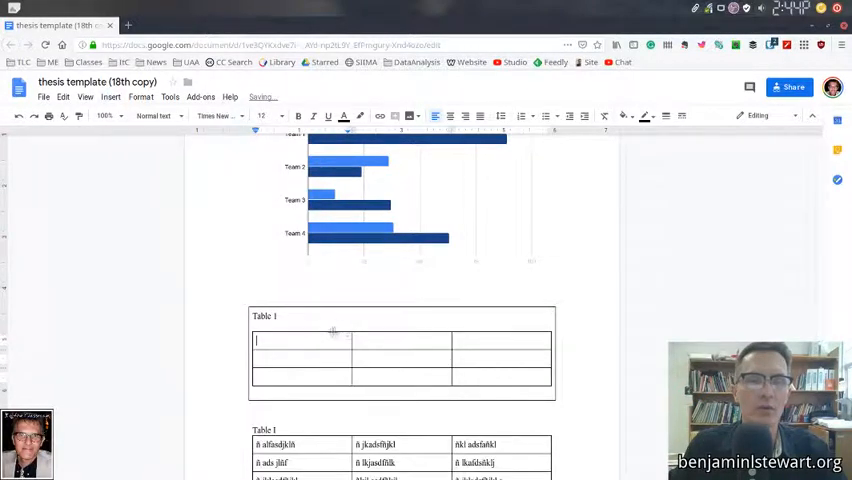
type("asdfa")
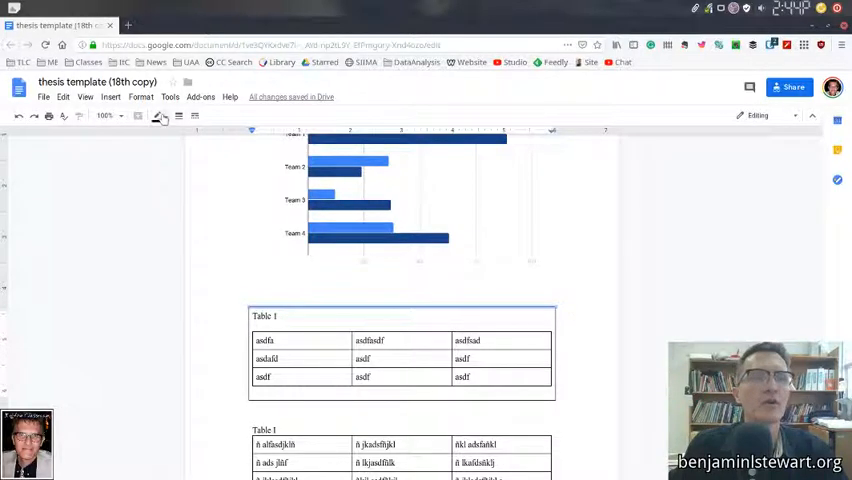
Set each outer edge of the 1x1 caption box to 0 pt border width
left_click(158, 116)
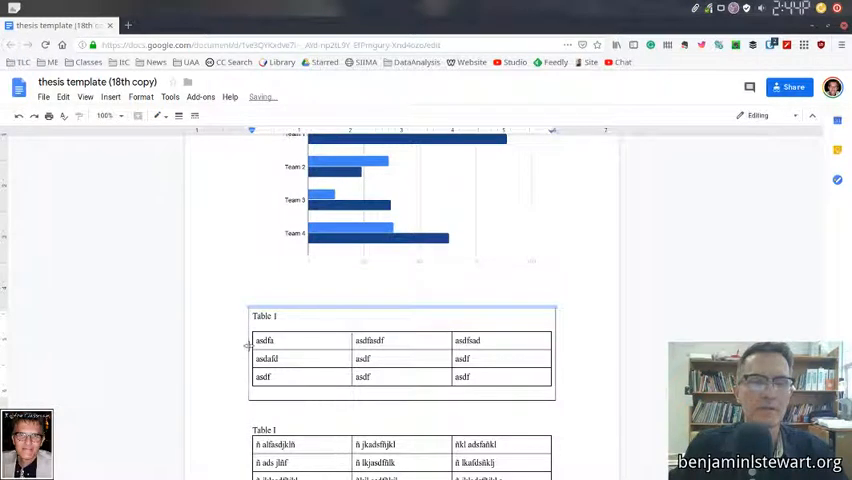
left_click(157, 115)
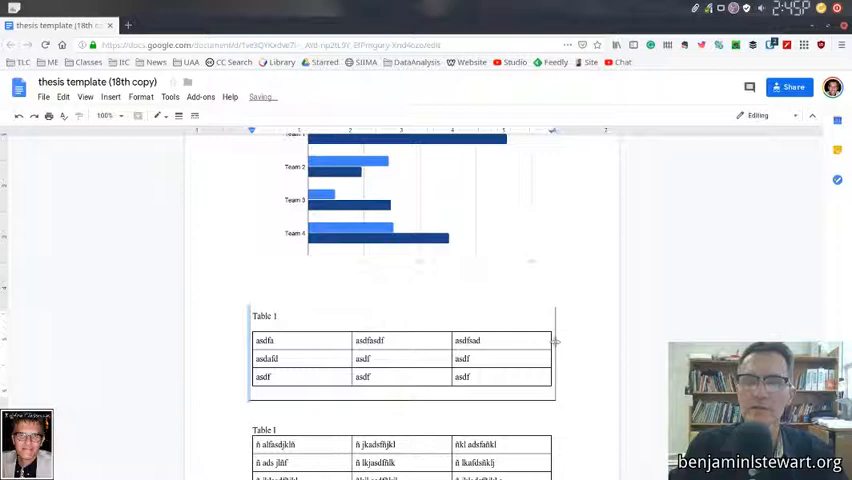
left_click(478, 340)
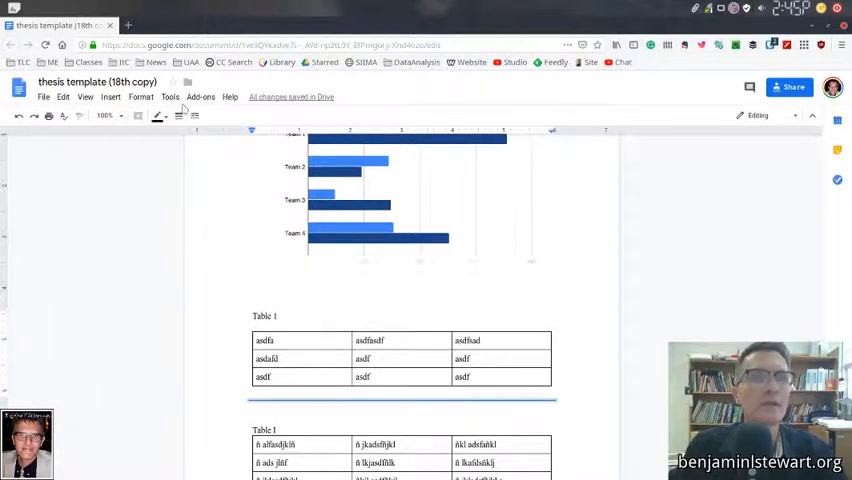
left_click(157, 116)
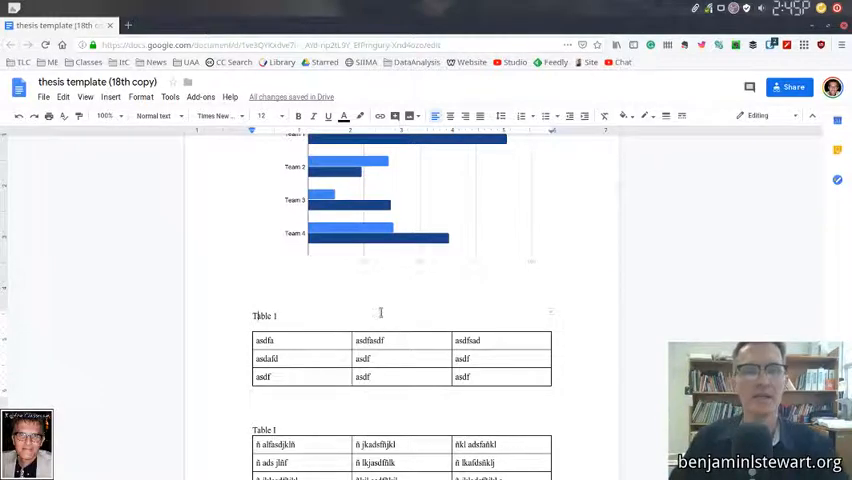
scroll("down", 3)
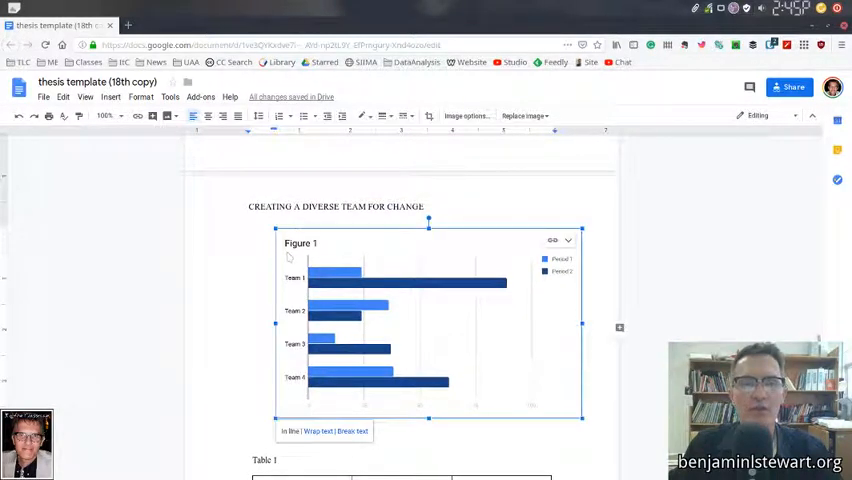
scroll("down", 3)
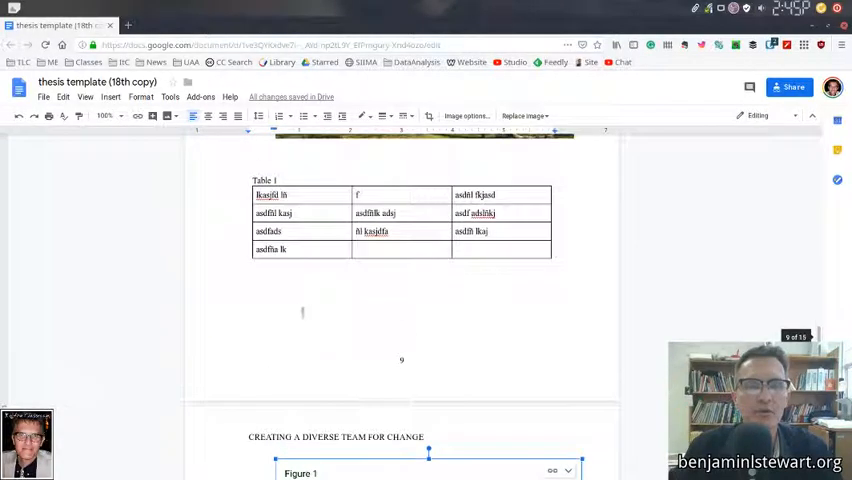
left_click(307, 293)
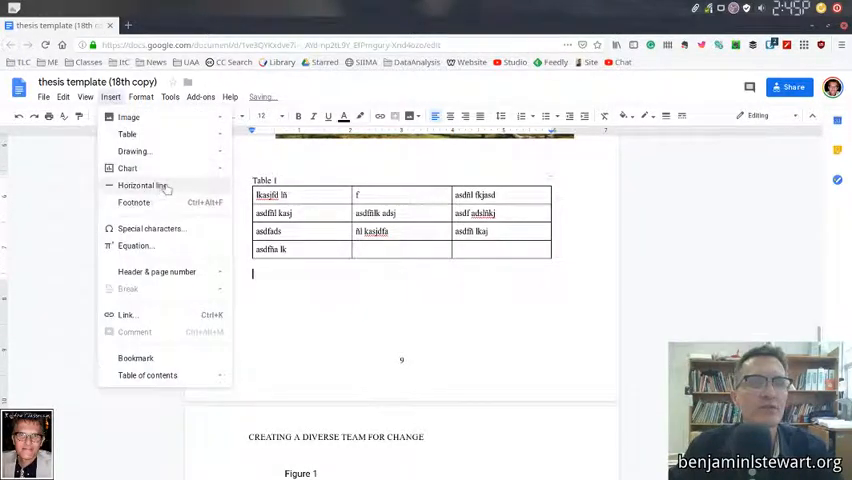
Show the Insert > Chart submenu with bar, column, line, pie and From Sheets choices
left_click(127, 168)
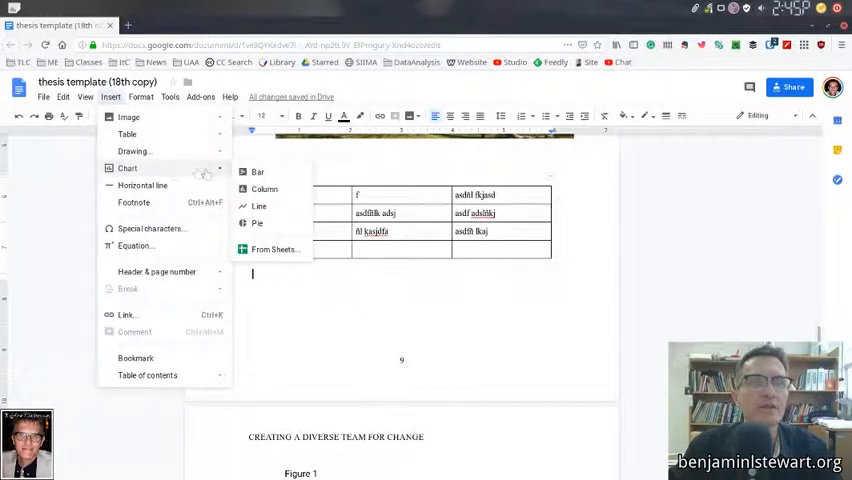
left_click(264, 189)
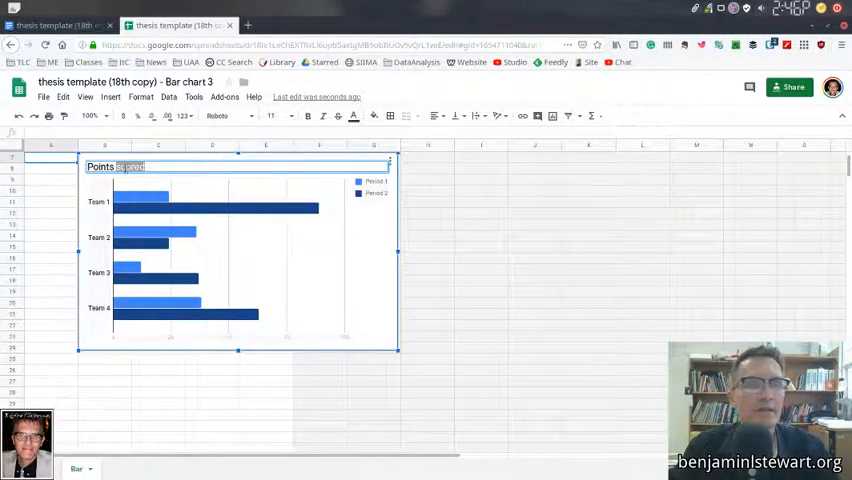
Change the Sheets chart title from 'Points scored' to 'Figure 1' and deselect the chart
key("Delete")
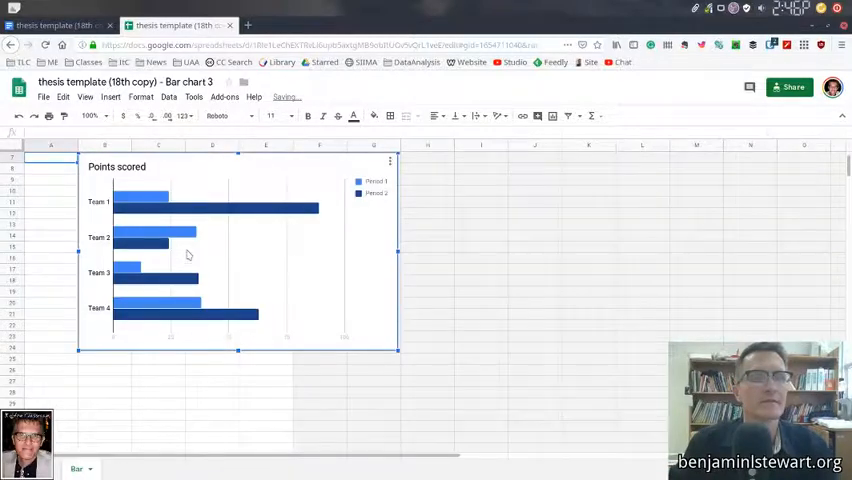
double_click(237, 250)
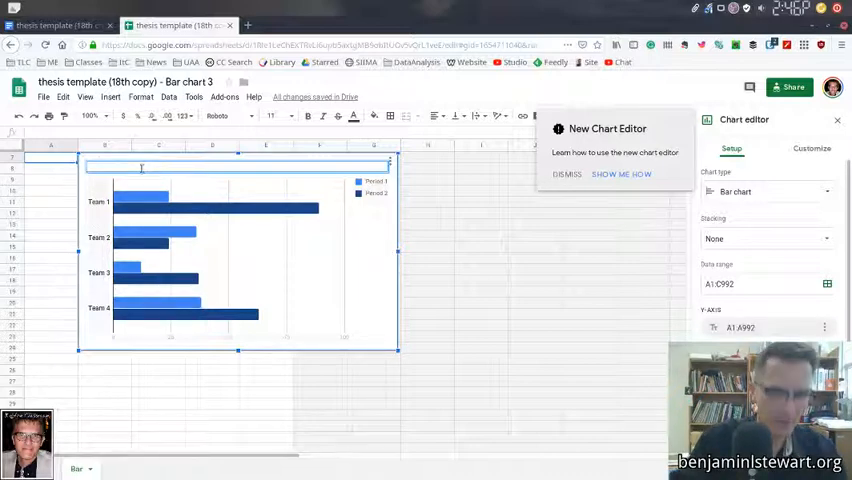
type("Figure 1")
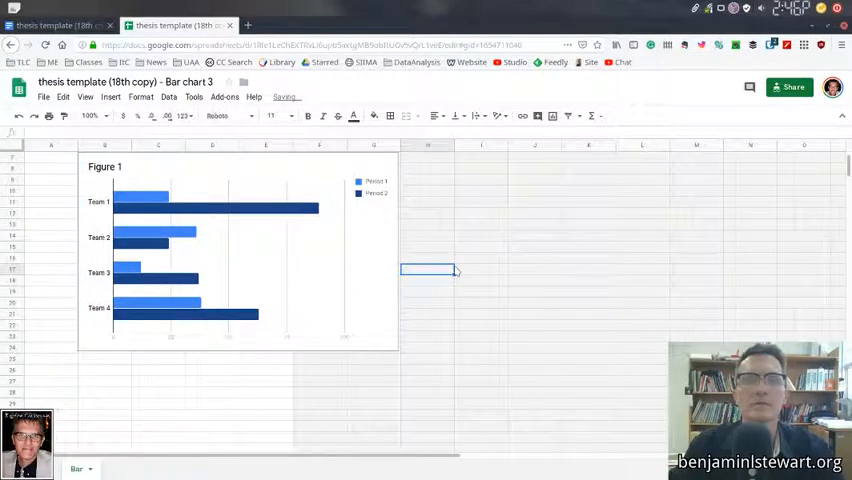
left_click(175, 24)
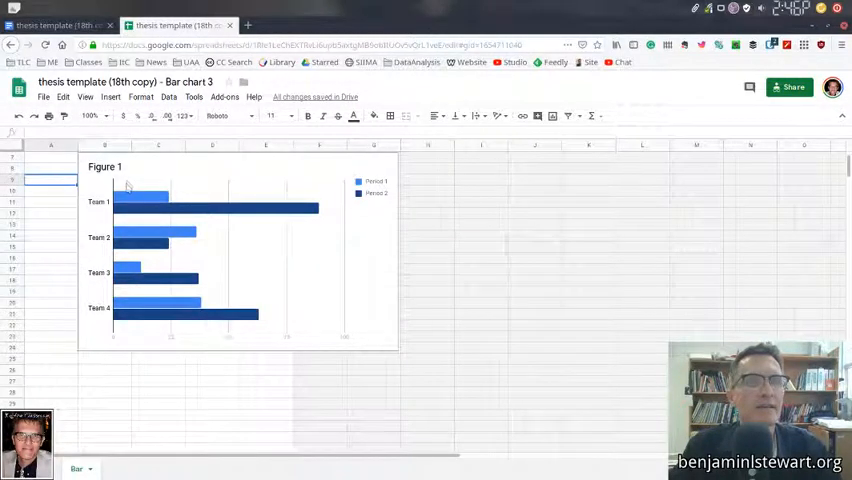
left_click(180, 25)
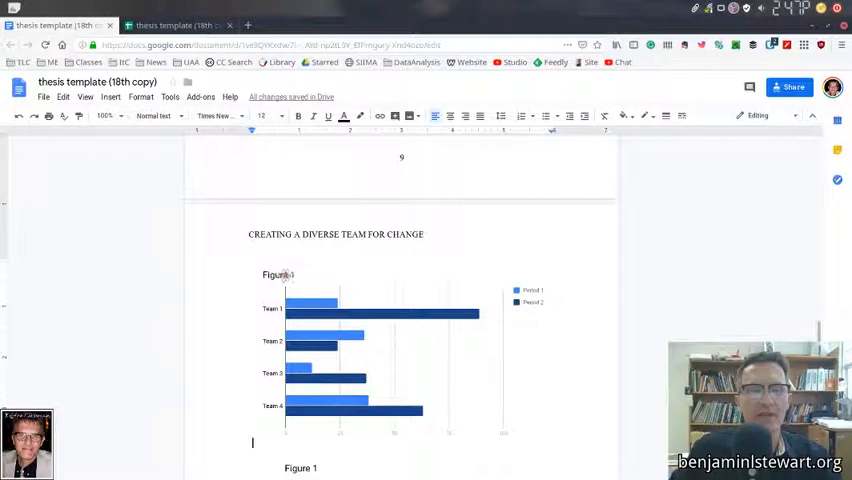
Select the linked chart under CREATING A DIVERSE TEAM FOR CHANGE to confirm its Figure 1 title
left_click(380, 355)
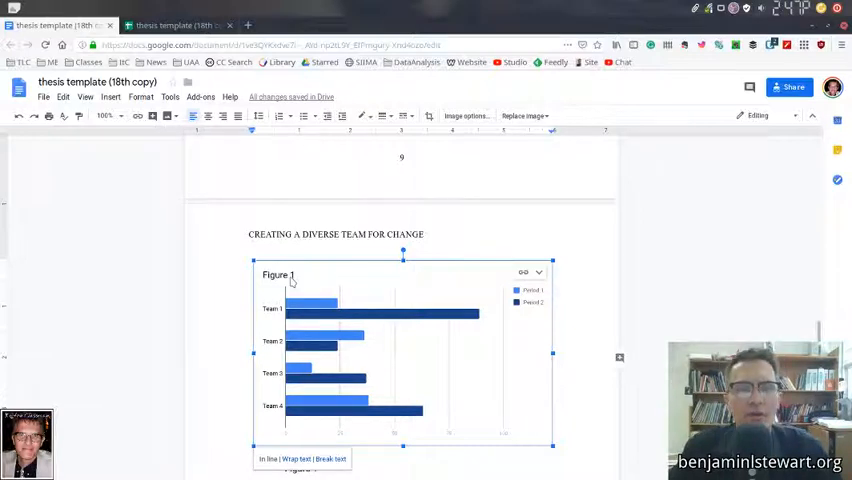
scroll("down", 3)
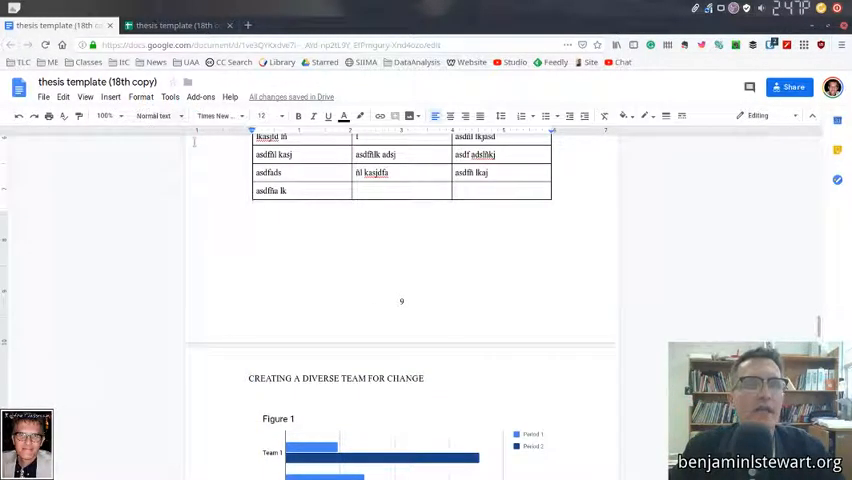
Search the web for 'tree' images through Insert > Image below the table
left_click(110, 97)
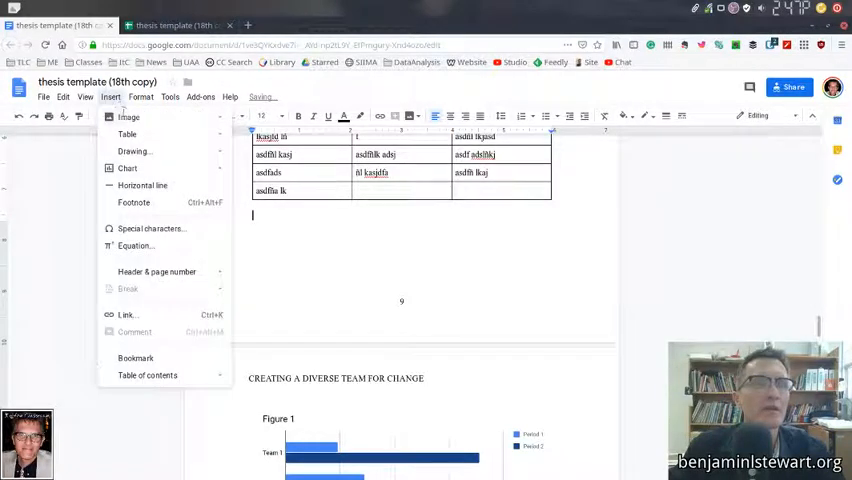
left_click(128, 117)
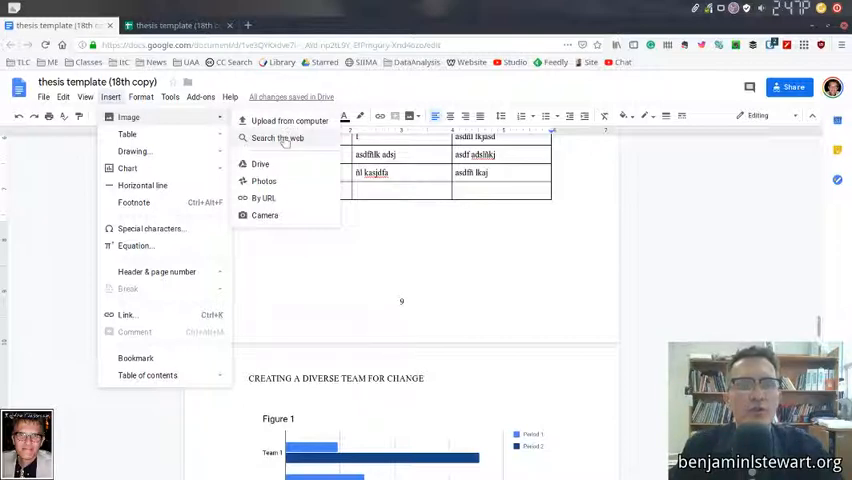
mouse_move(261, 163)
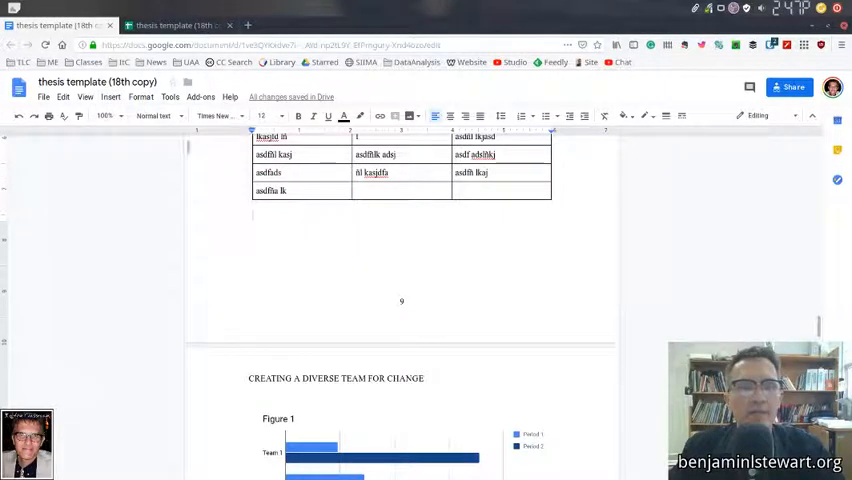
left_click(111, 97)
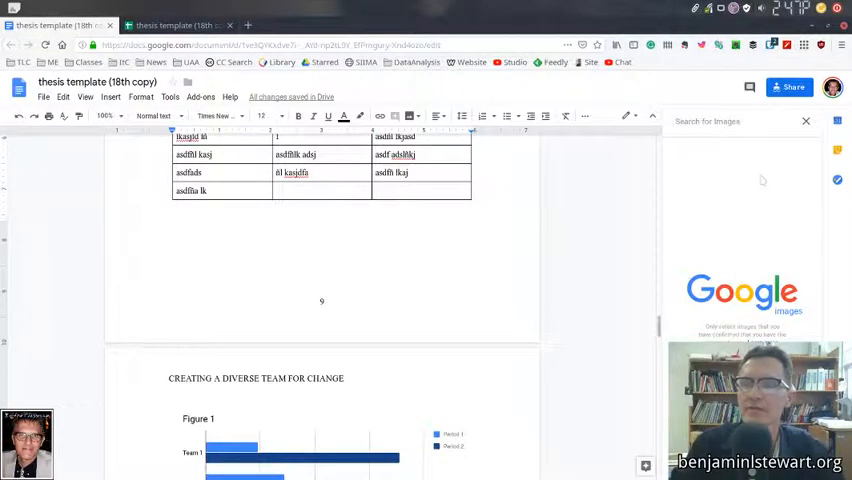
type("t")
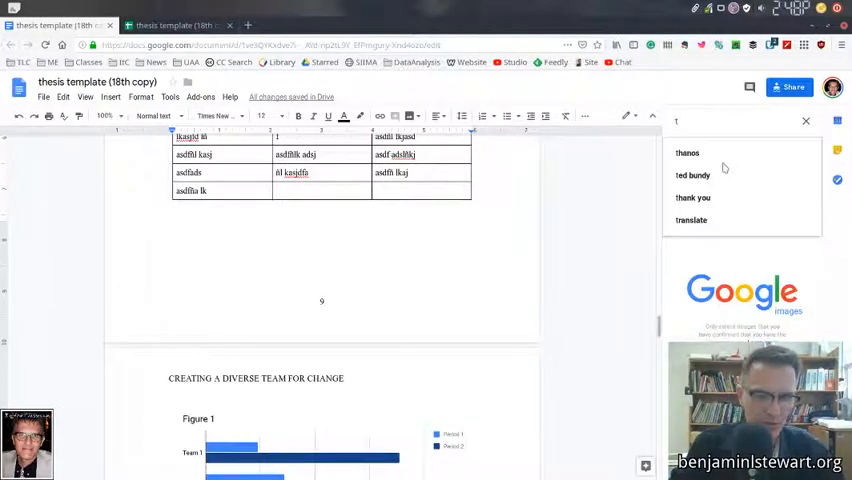
type("ree")
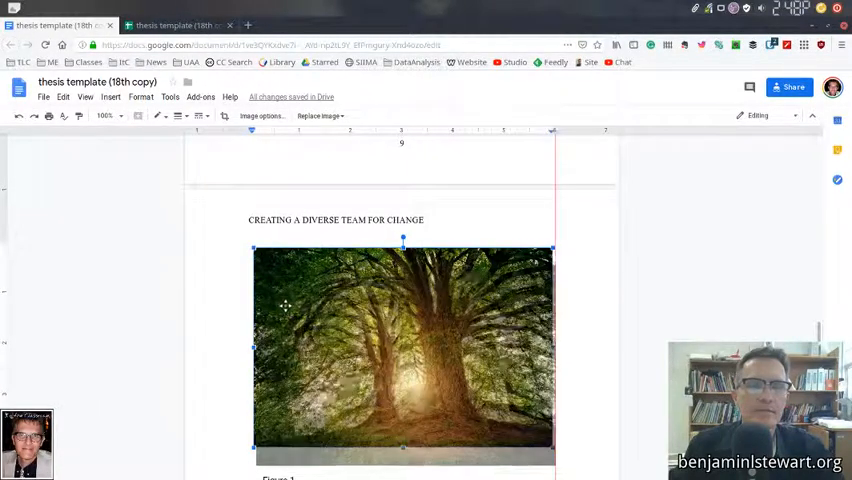
Scroll down the page to check the Figure 1 chart sits under the heading without the tree photo
scroll("down", 3)
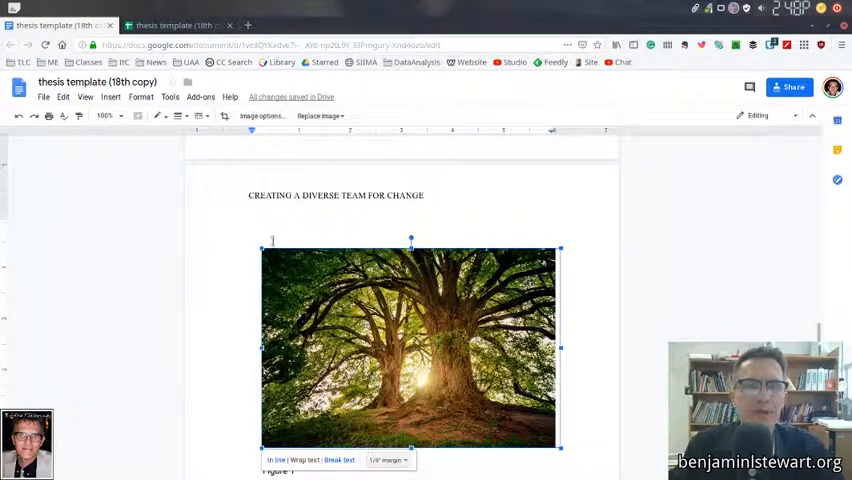
scroll("down", 3)
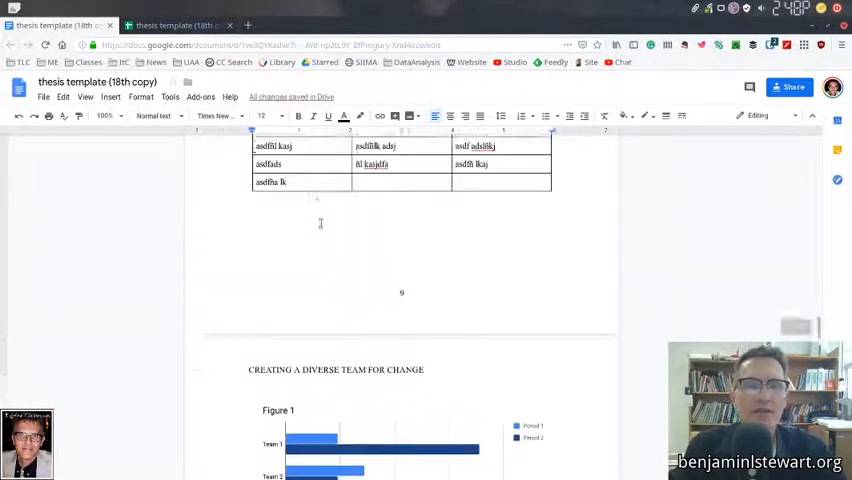
Start a new drawing and add a text box near the top reading 'Figure 2'
left_click(111, 97)
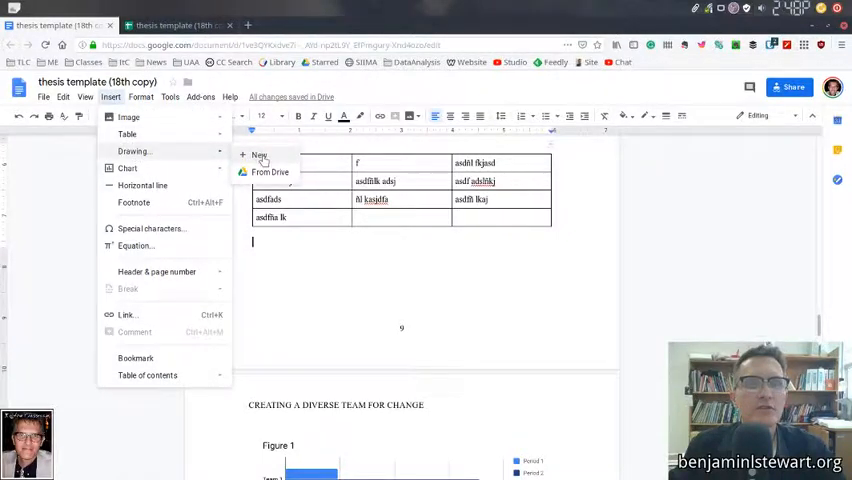
left_click(259, 155)
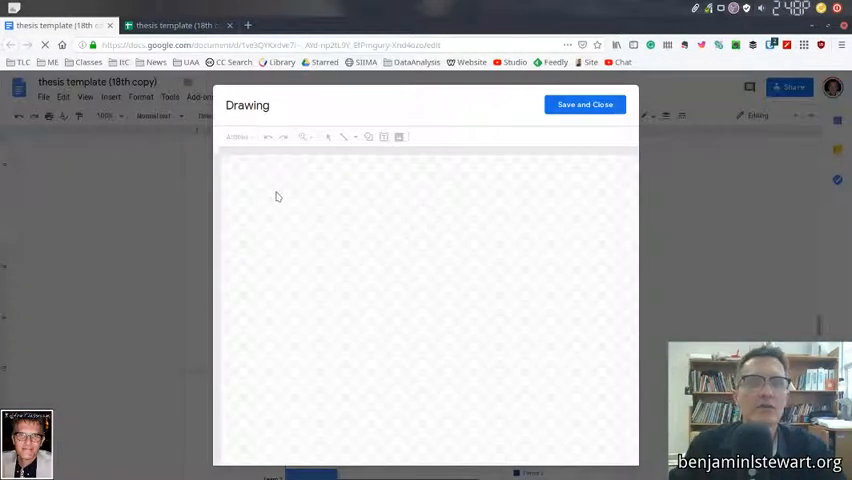
left_click(384, 137)
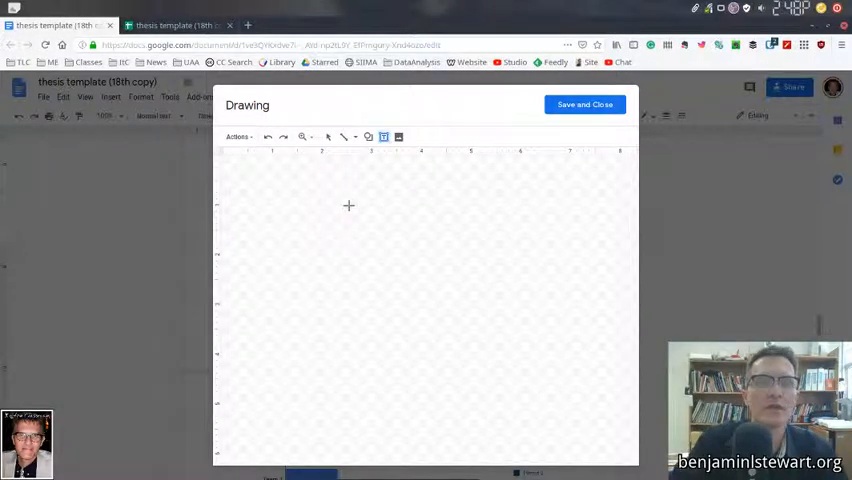
left_click_drag(270, 190, 577, 225)
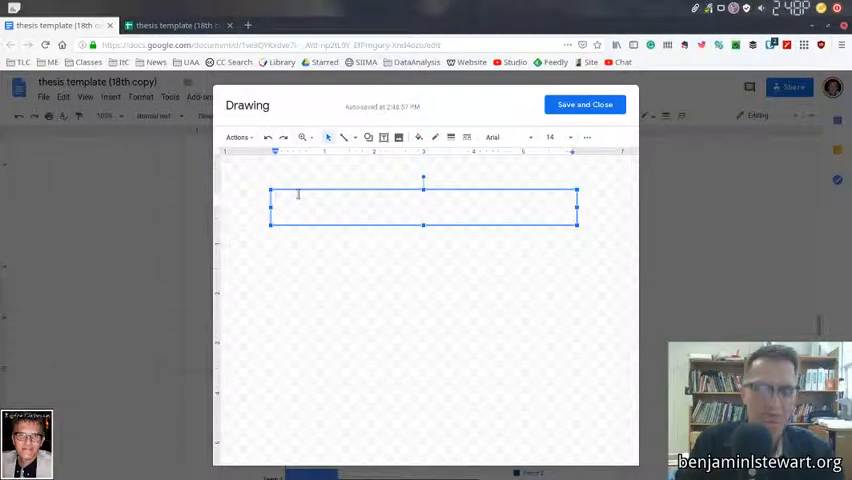
type("Figure")
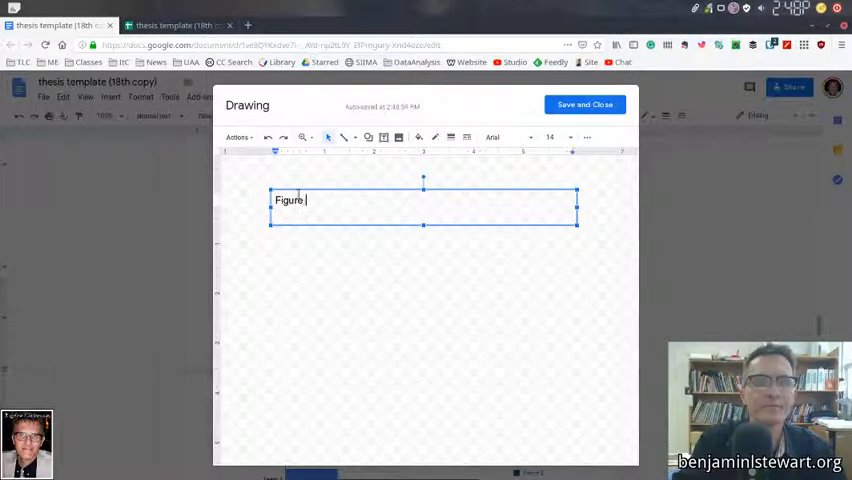
type("2")
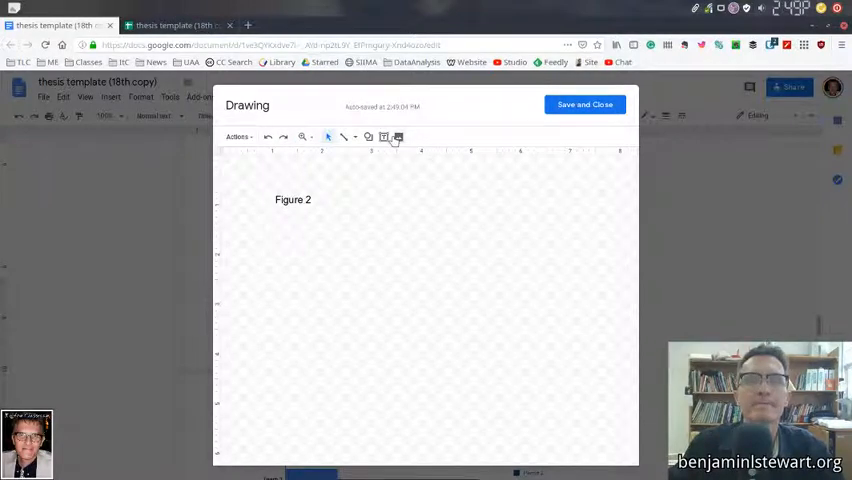
Open the drawing's image insertion window on its Search tab
left_click(385, 137)
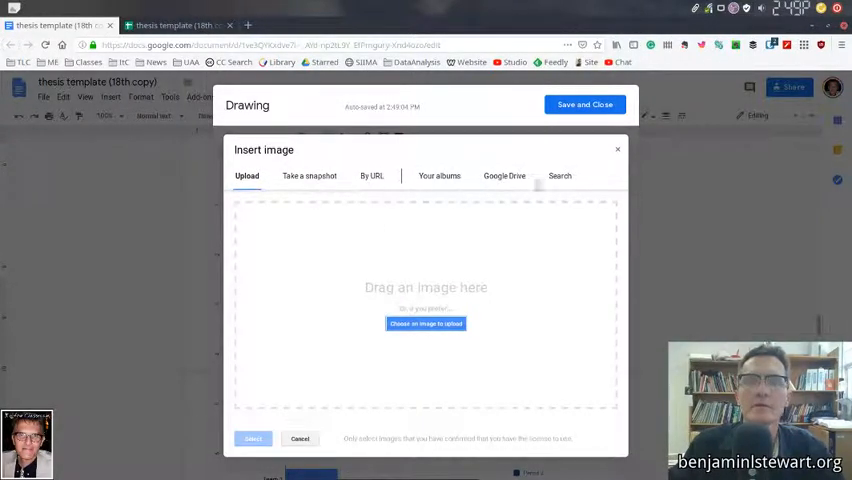
left_click(559, 175)
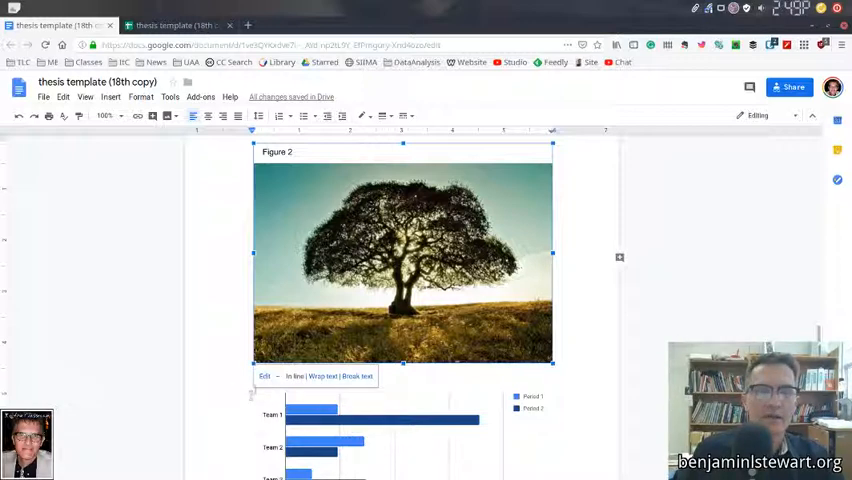
Scroll down past the Figure 2 tree drawing to the Abstract page
scroll("down", 3)
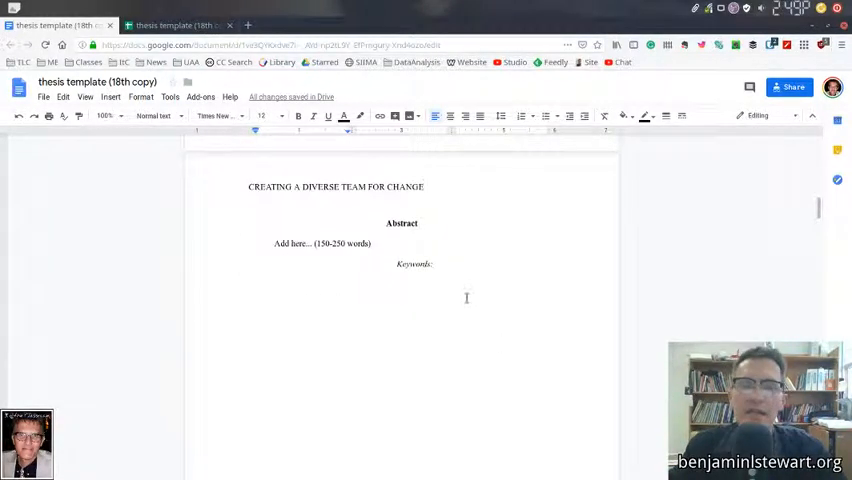
scroll("down", 3)
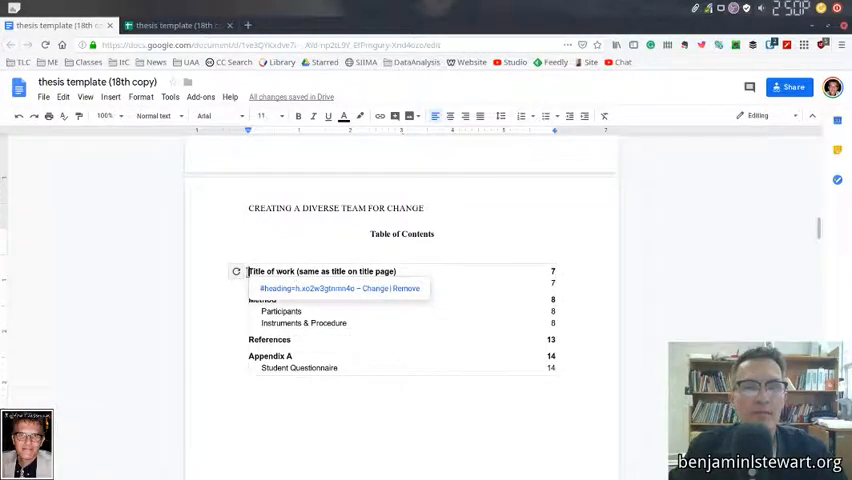
left_click_drag(249, 271, 352, 380)
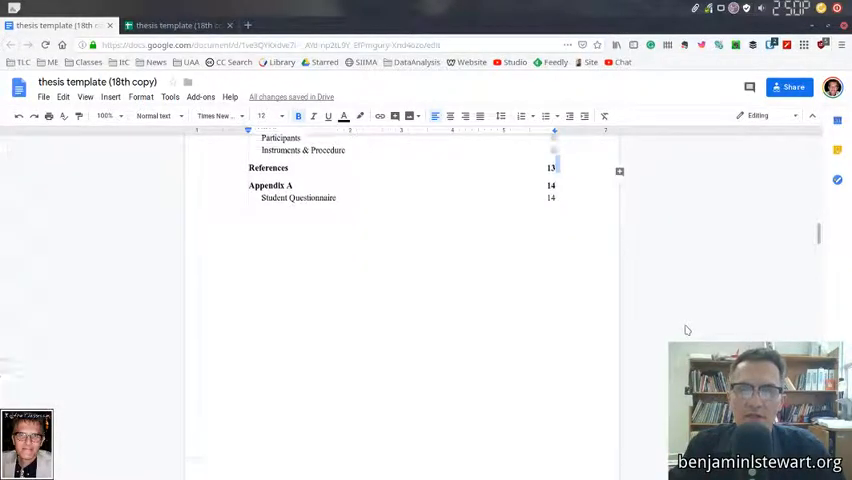
scroll("down", 3)
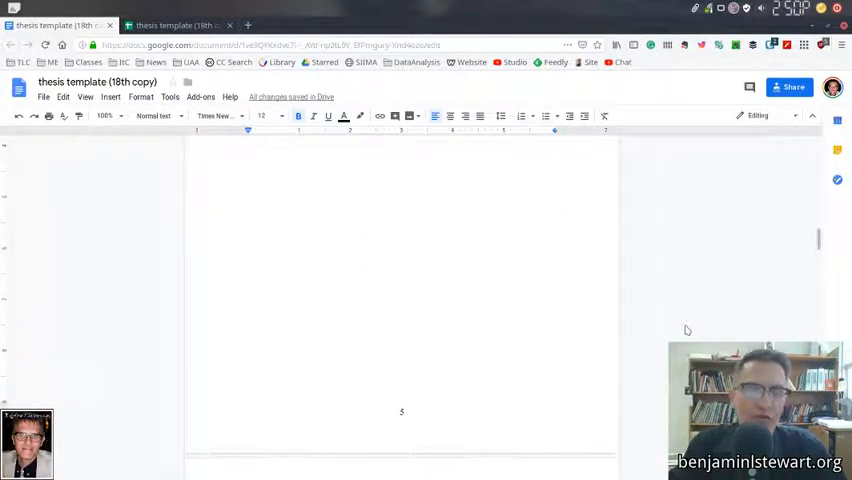